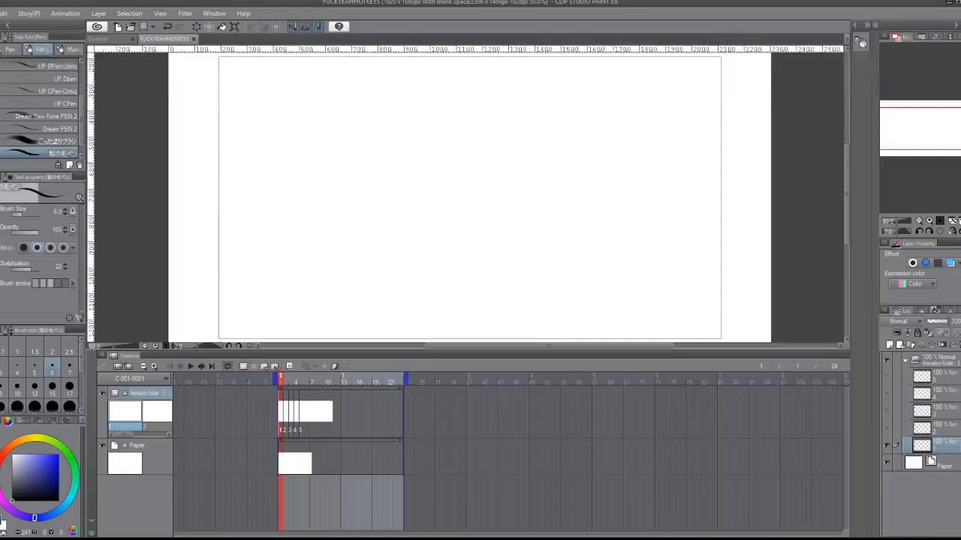
- Move the timeline playhead a couple of frames past frame 1
{"action": "left_click", "coordinate": [285, 381]}
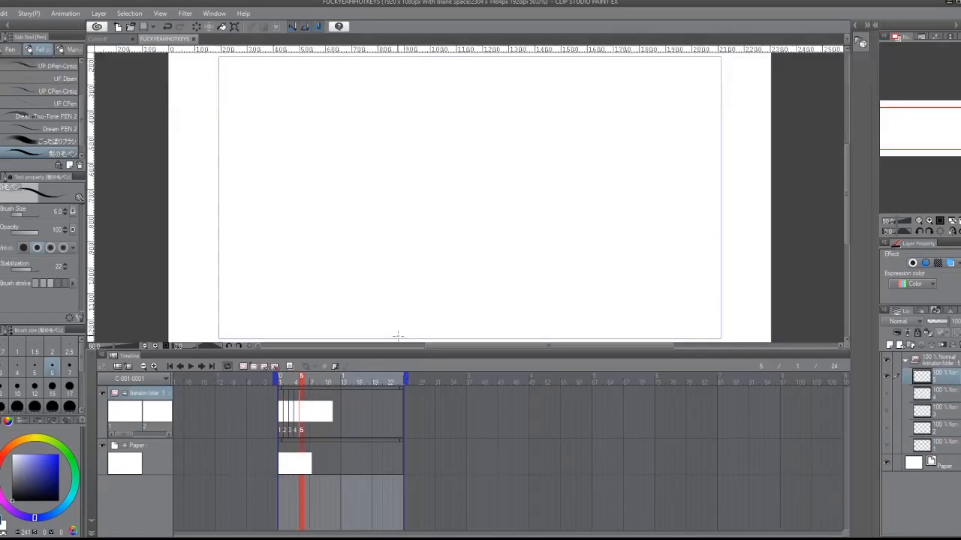
{"action": "left_click", "coordinate": [291, 383]}
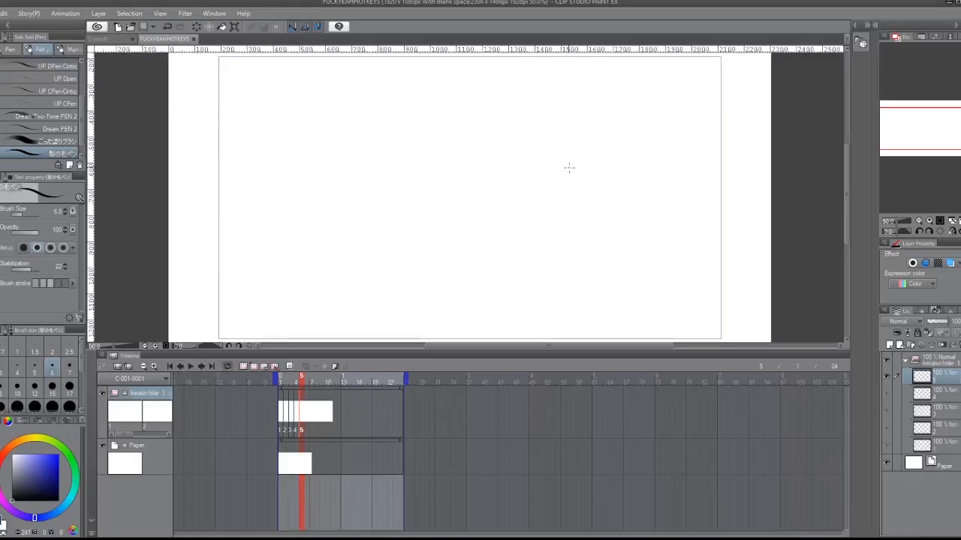
{"action": "mouse_move", "coordinate": [674, 150]}
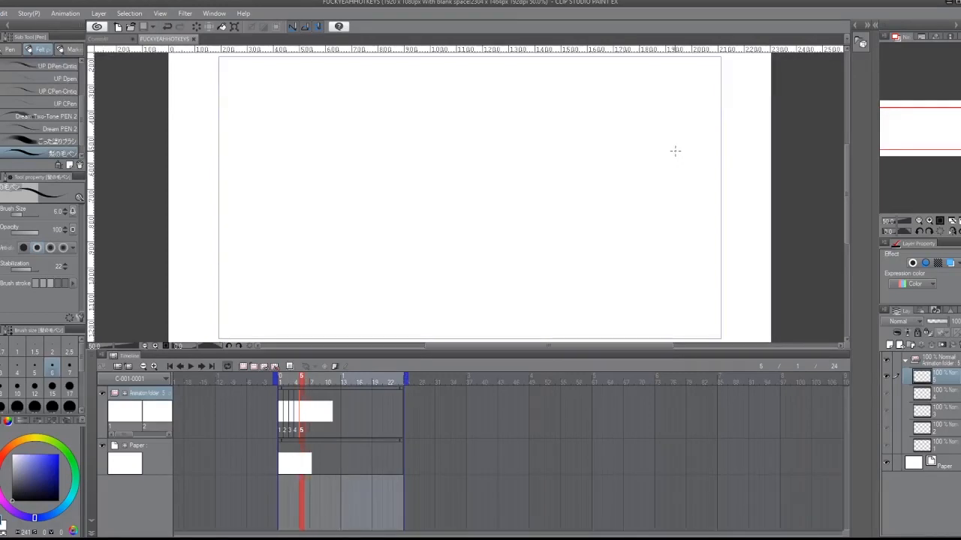
- Step through timeline frames to add a cel at frame 6, then reach the File menu
{"action": "left_click", "coordinate": [345, 383]}
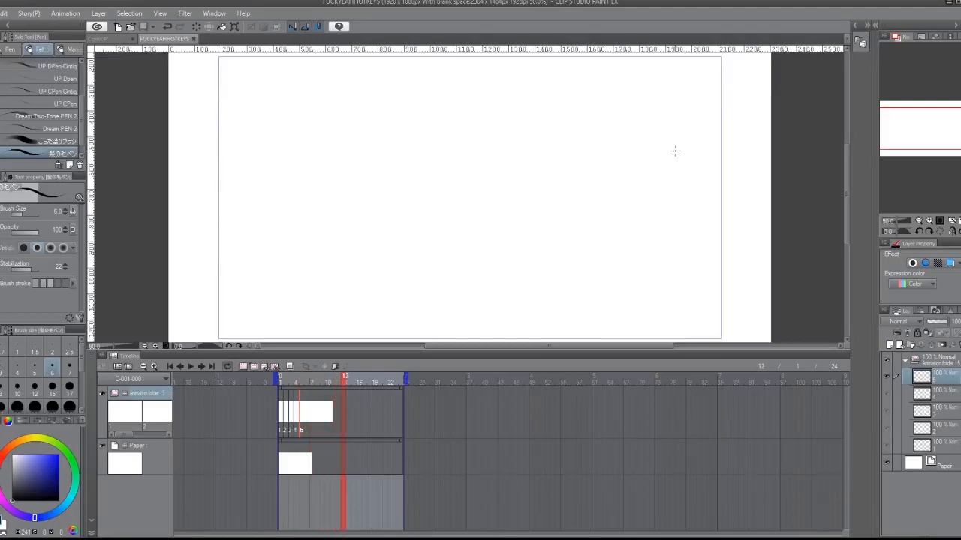
{"action": "left_click", "coordinate": [306, 383]}
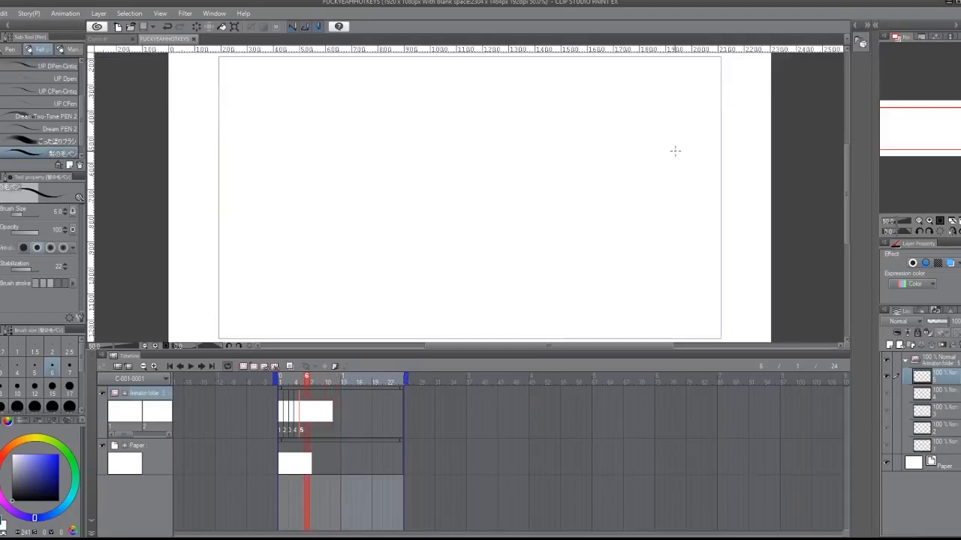
{"action": "left_click", "coordinate": [317, 383]}
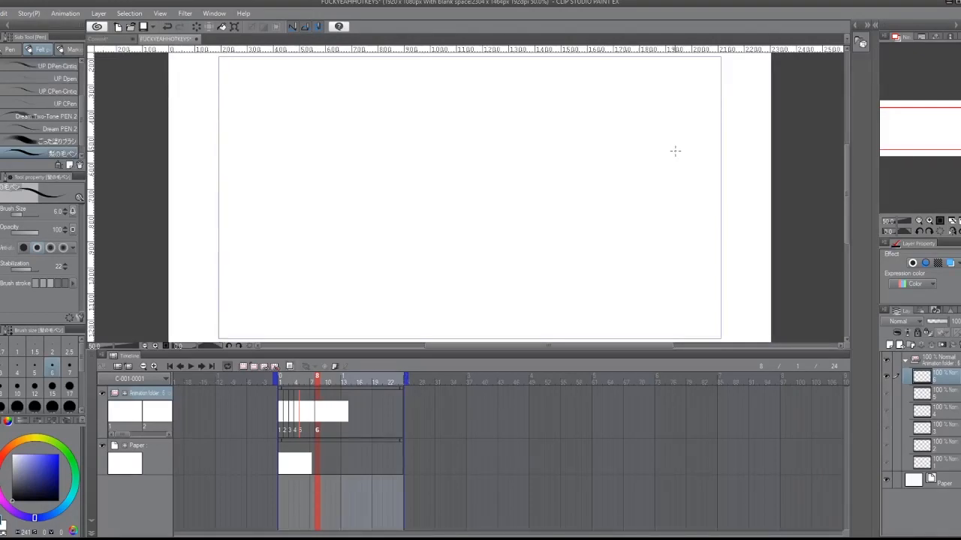
{"action": "left_click", "coordinate": [291, 375]}
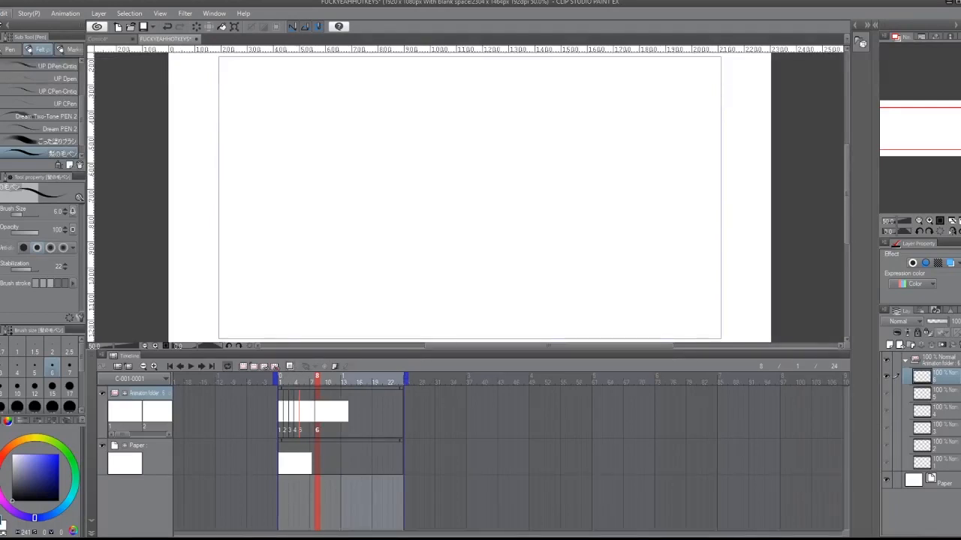
{"action": "mouse_move", "coordinate": [115, 174]}
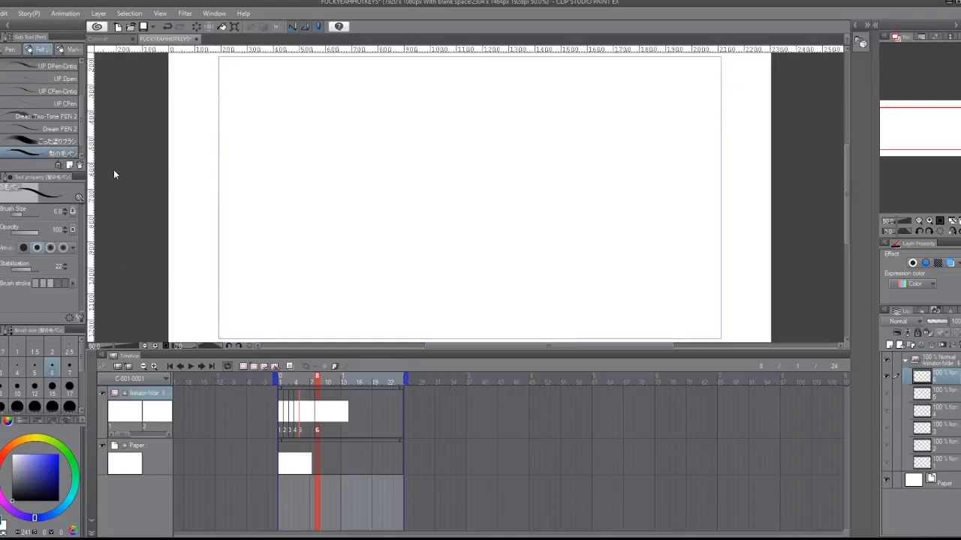
{"action": "mouse_move", "coordinate": [110, 234]}
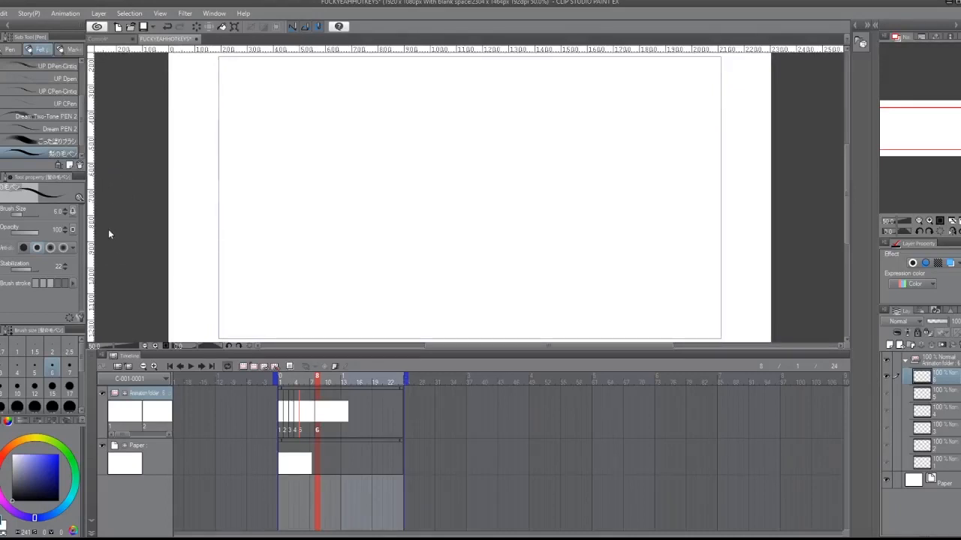
{"action": "left_click", "coordinate": [5, 12]}
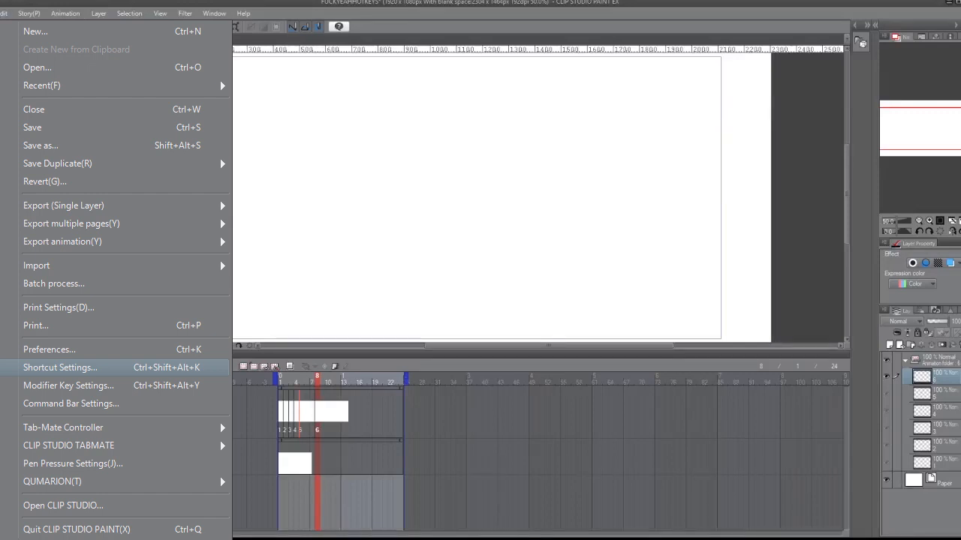
- Review the Main menu command list in Shortcut Settings and close it with OK
{"action": "left_click", "coordinate": [60, 367]}
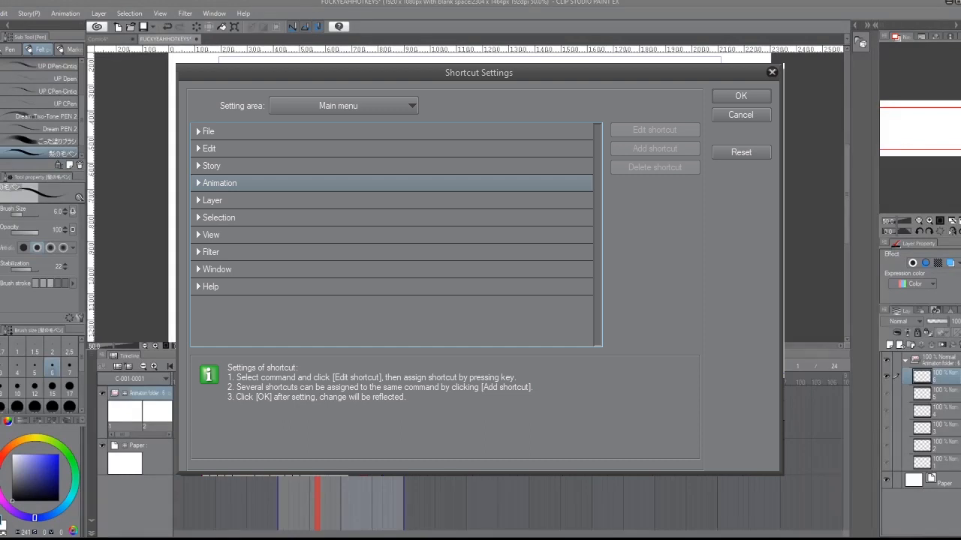
{"action": "mouse_move", "coordinate": [57, 27]}
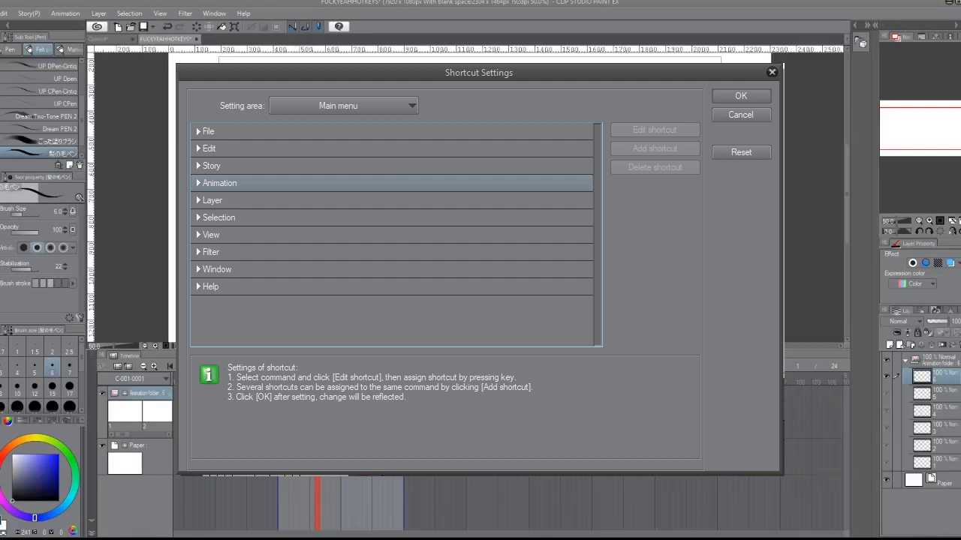
{"action": "left_click", "coordinate": [219, 183]}
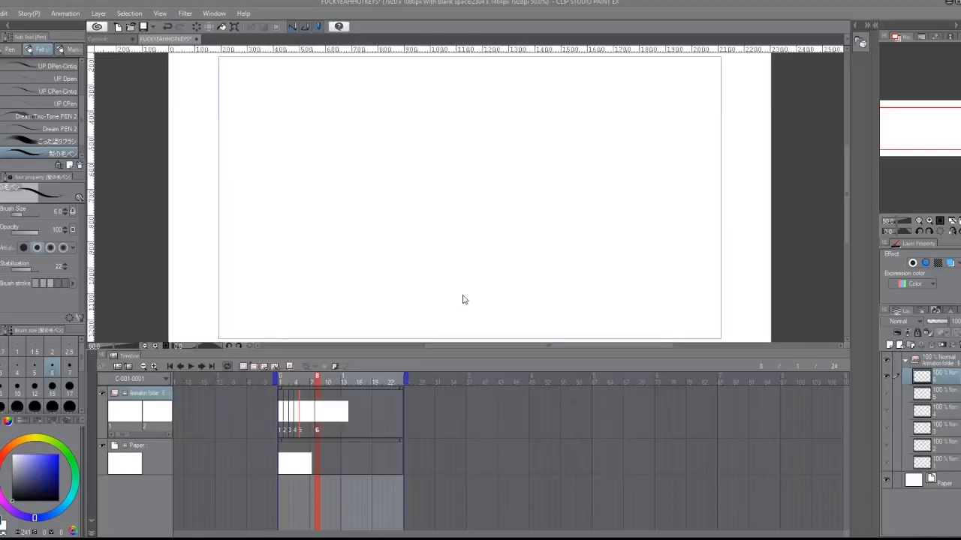
{"action": "mouse_move", "coordinate": [444, 288]}
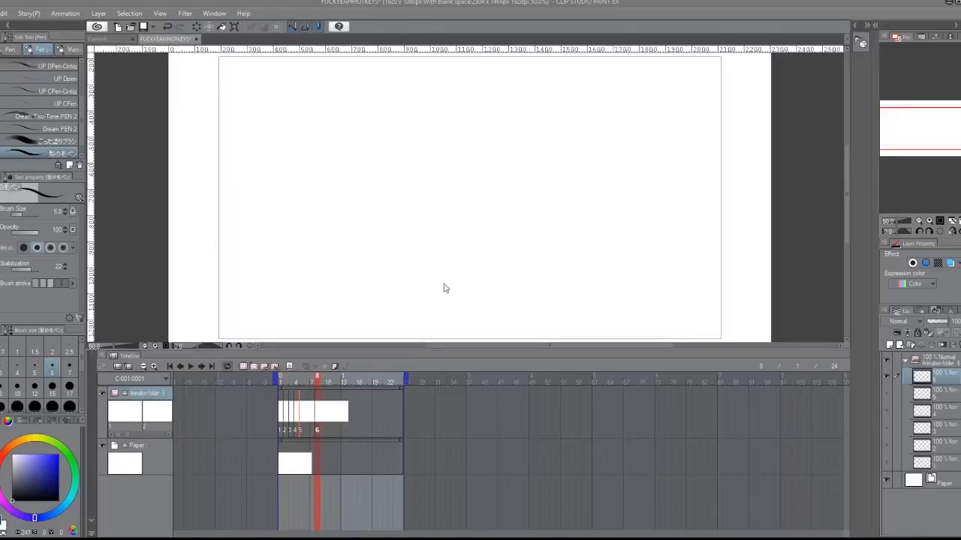
{"action": "mouse_move", "coordinate": [480, 420]}
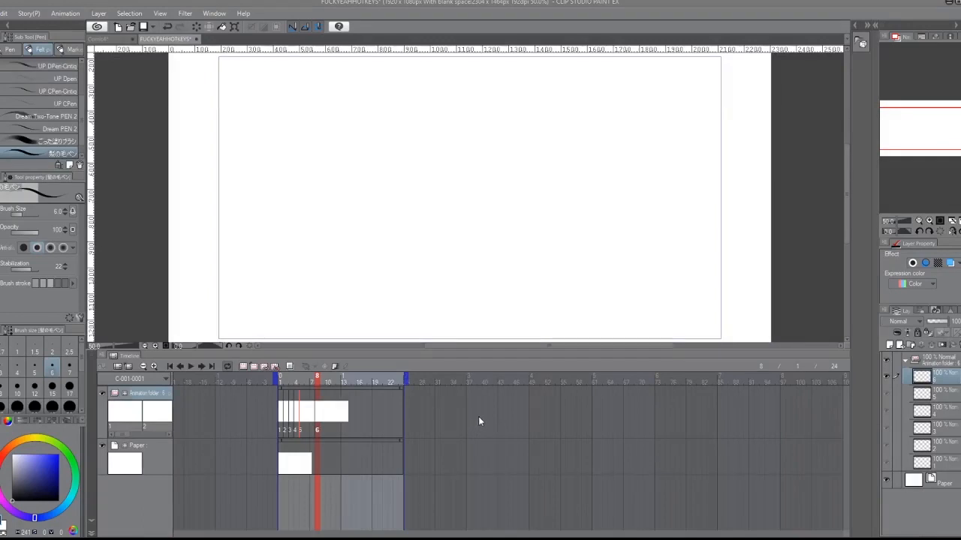
{"action": "mouse_move", "coordinate": [554, 180]}
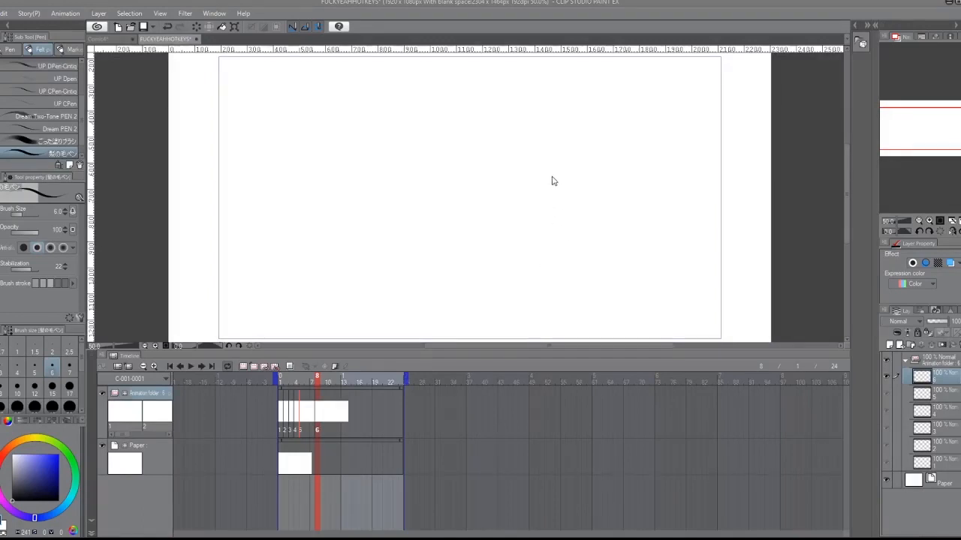
{"action": "mouse_move", "coordinate": [558, 207]}
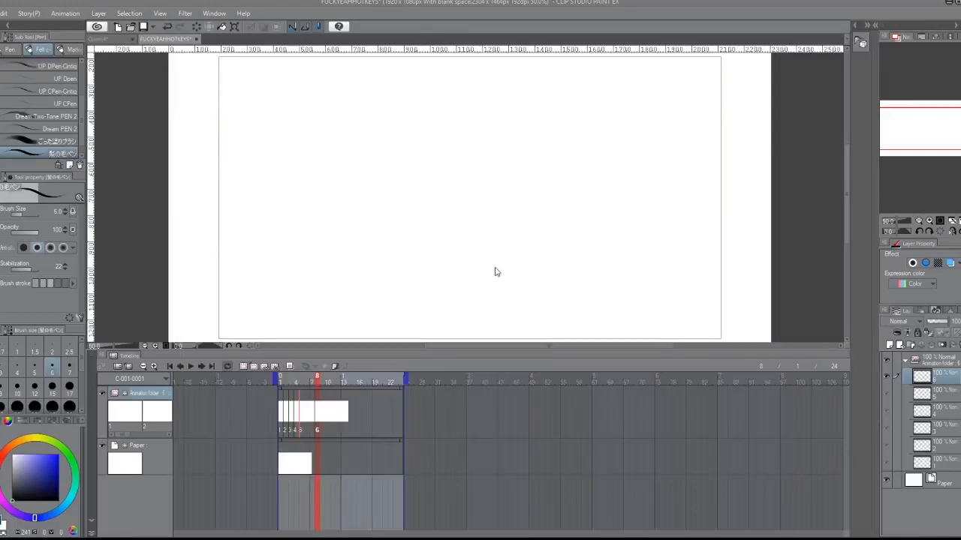
{"action": "mouse_move", "coordinate": [493, 297]}
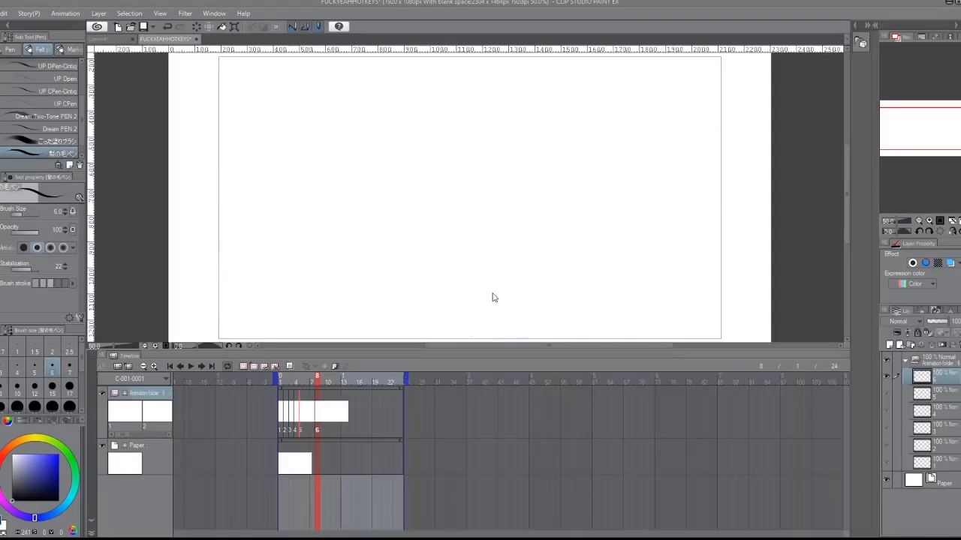
{"action": "mouse_move", "coordinate": [499, 288]}
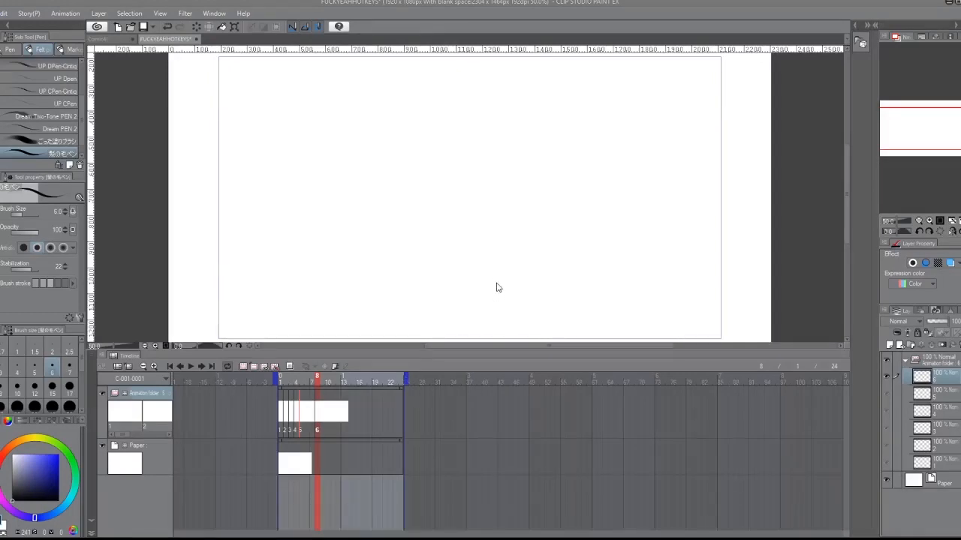
{"action": "mouse_move", "coordinate": [498, 299]}
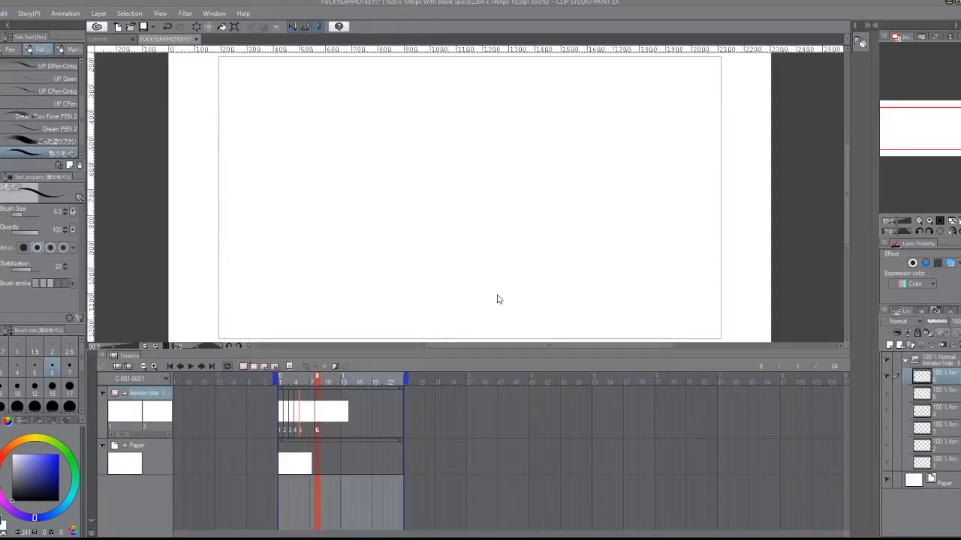
{"action": "mouse_move", "coordinate": [502, 304]}
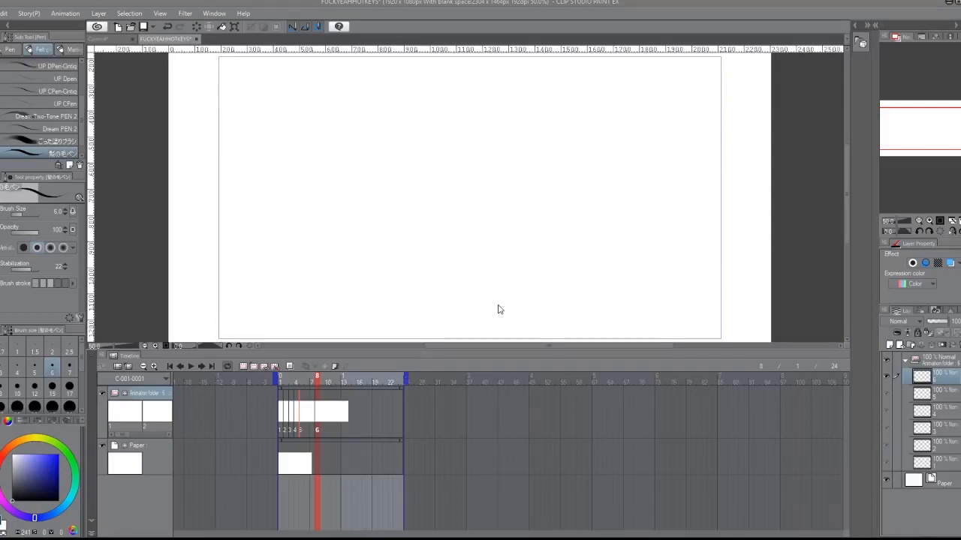
{"action": "mouse_move", "coordinate": [494, 309]}
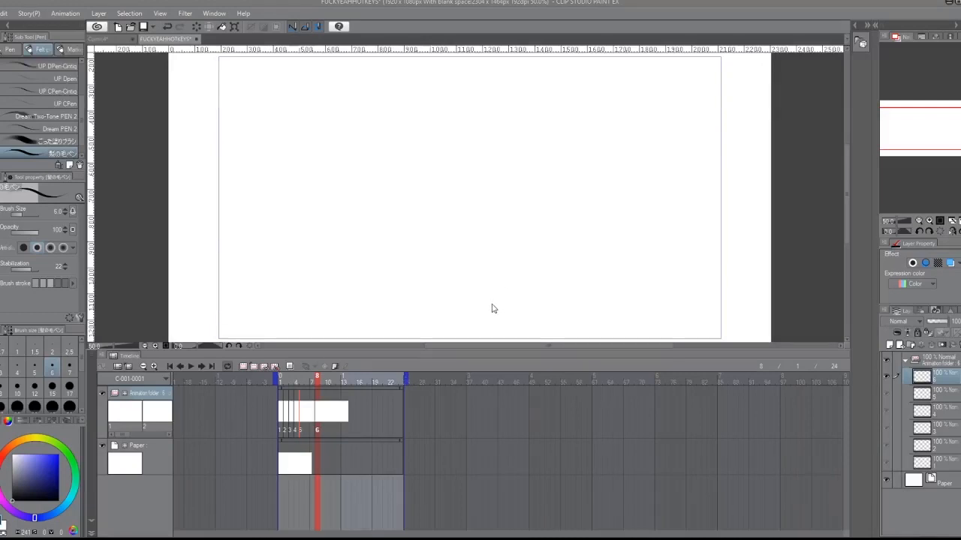
{"action": "mouse_move", "coordinate": [621, 122]}
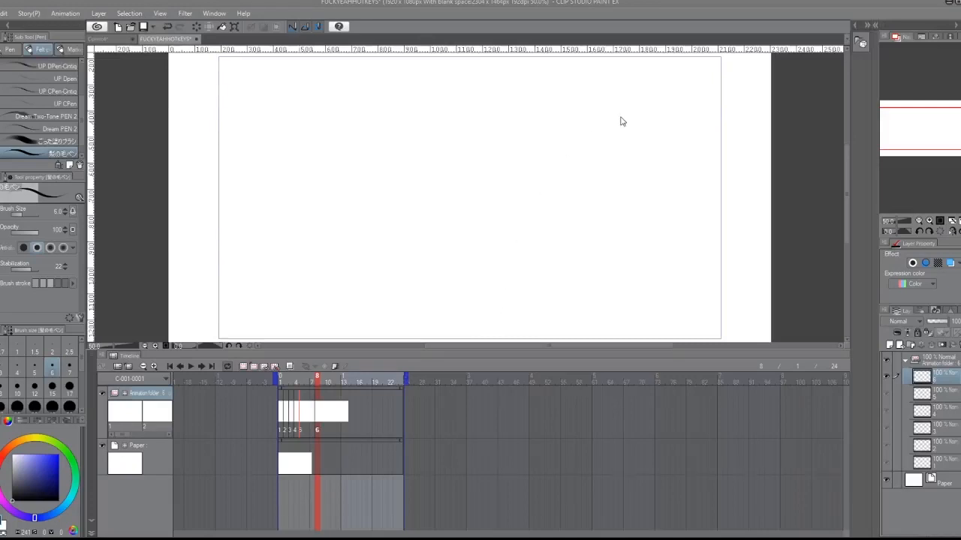
{"action": "mouse_move", "coordinate": [739, 181]}
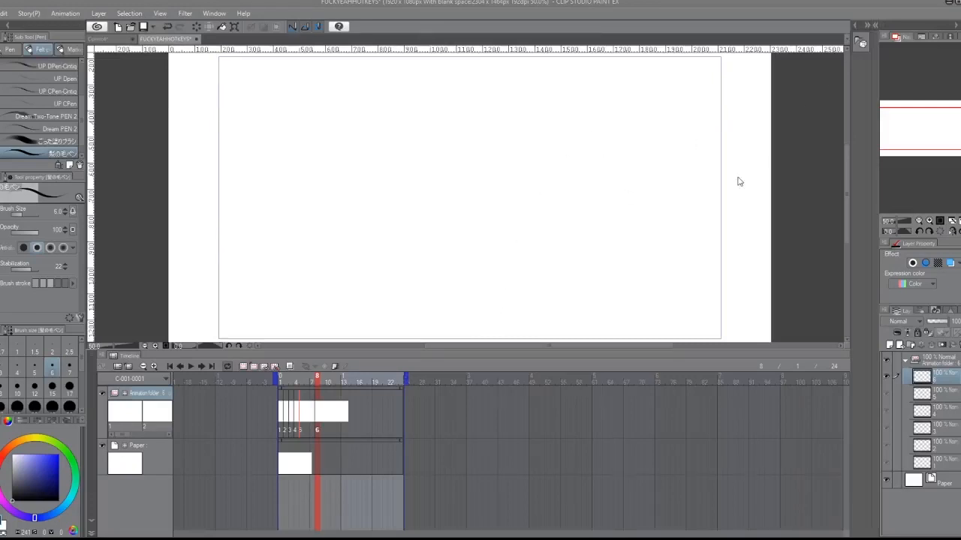
{"action": "mouse_move", "coordinate": [669, 234]}
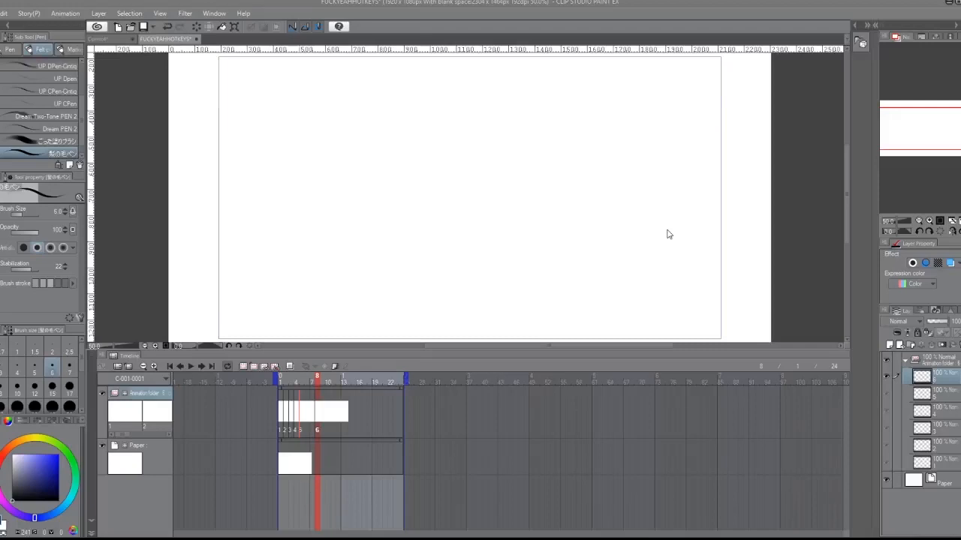
{"action": "mouse_move", "coordinate": [558, 284]}
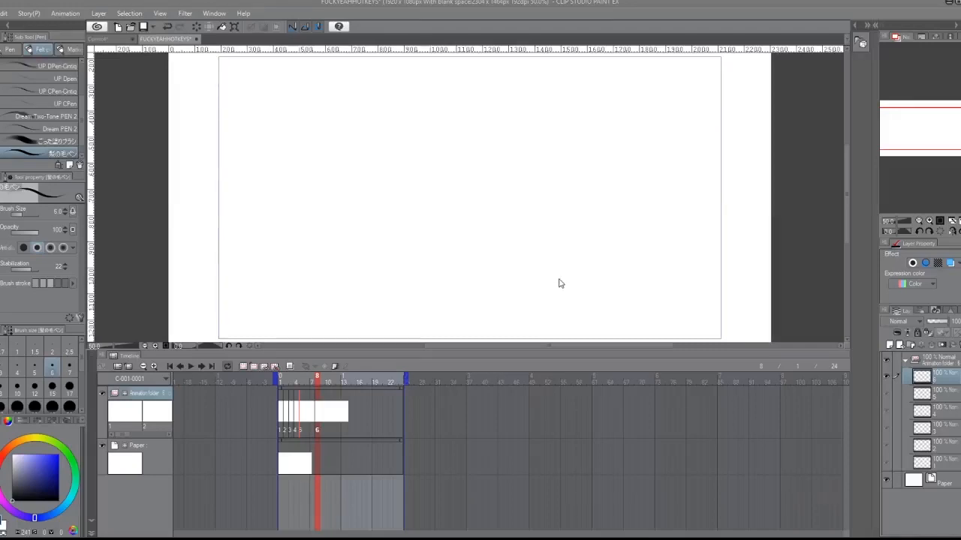
- Draw a circle on frame 1 and move to a later frame showing it as onion skin
{"action": "left_click_drag", "start_coordinate": [480, 113], "coordinate": [451, 255]}
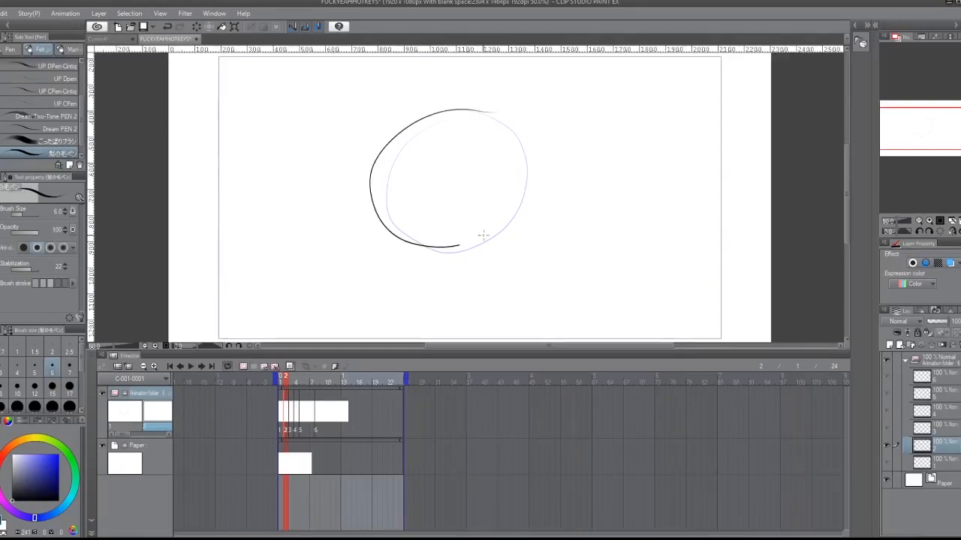
{"action": "left_click", "coordinate": [288, 378]}
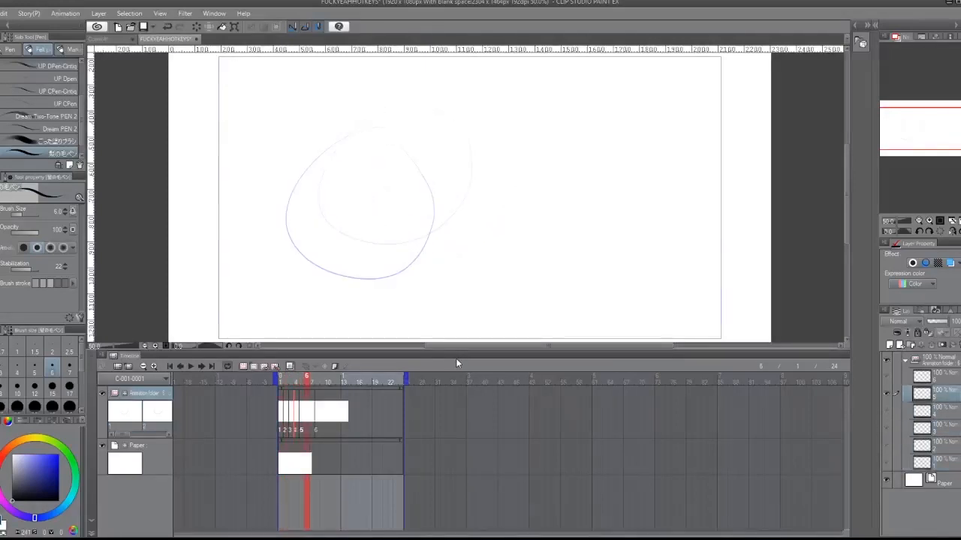
- Redraw the circle shifted right on the next cel, then add a short stroke inside it
{"action": "left_click_drag", "start_coordinate": [375, 177], "coordinate": [477, 213]}
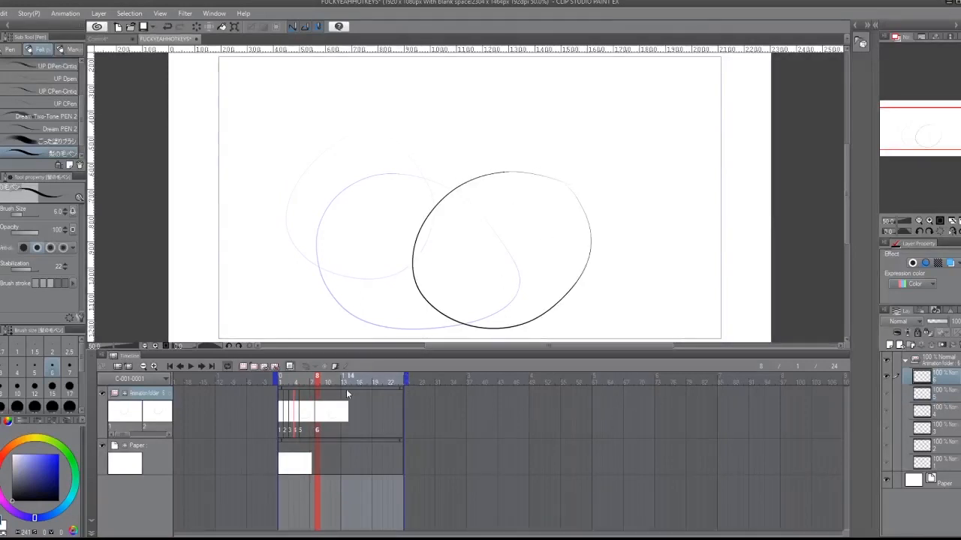
{"action": "left_click", "coordinate": [327, 381]}
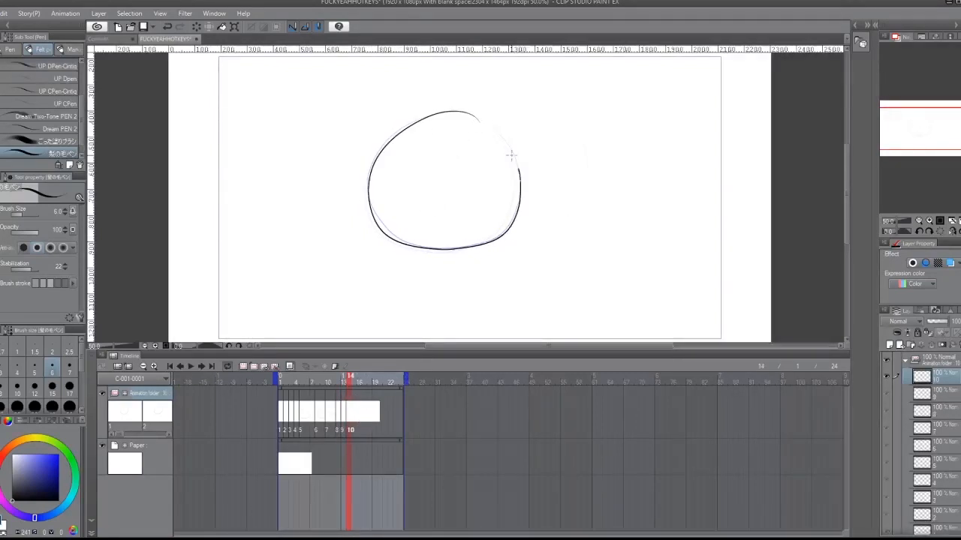
{"action": "left_click_drag", "start_coordinate": [414, 147], "coordinate": [414, 168]}
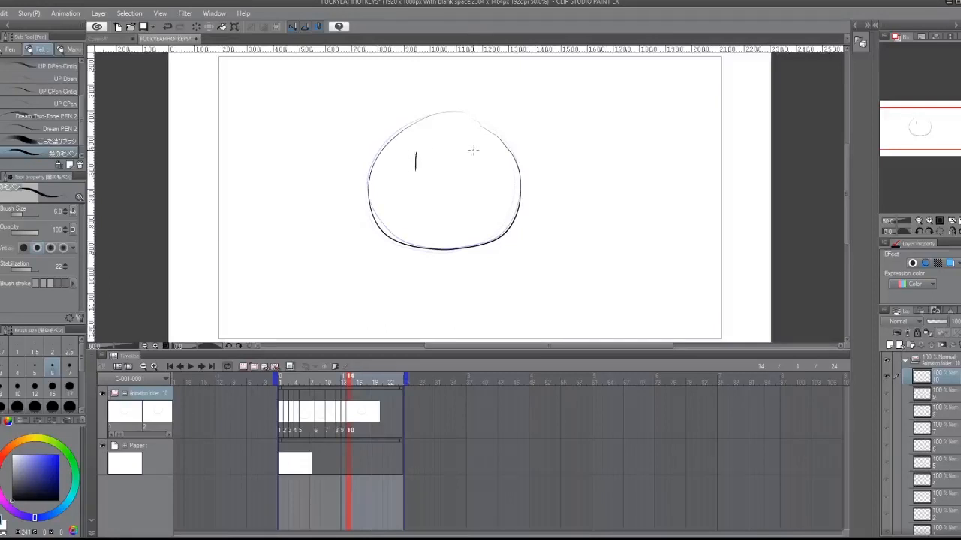